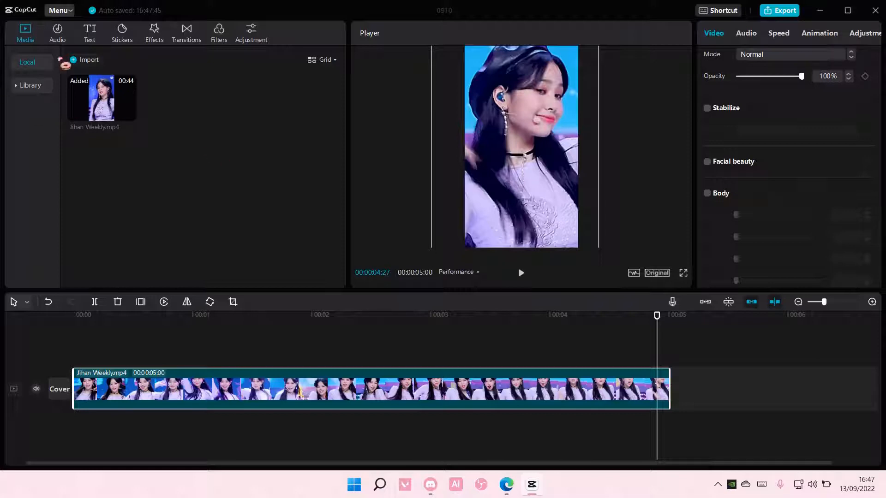
- Download the orange-and-purple neon heart animation from the stock library
left_click(30, 85)
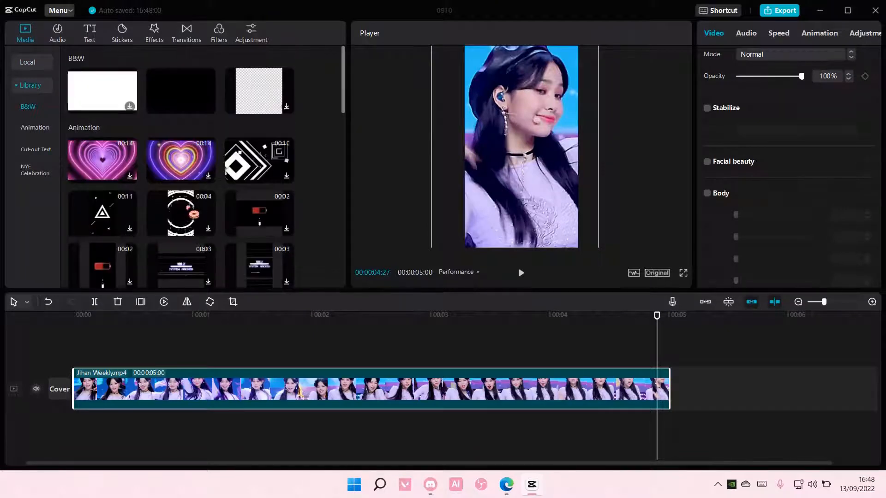
left_click(181, 161)
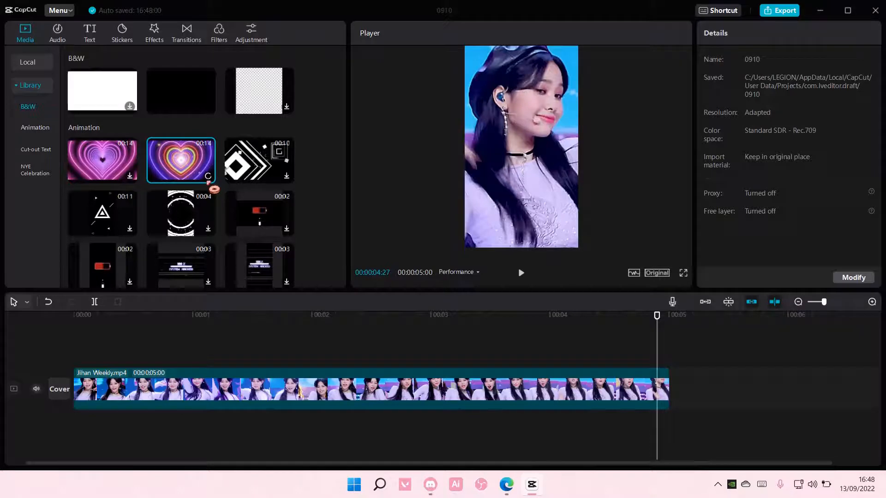
- Place the heart animation on a track above the video and scale it to 338%
left_click(36, 388)
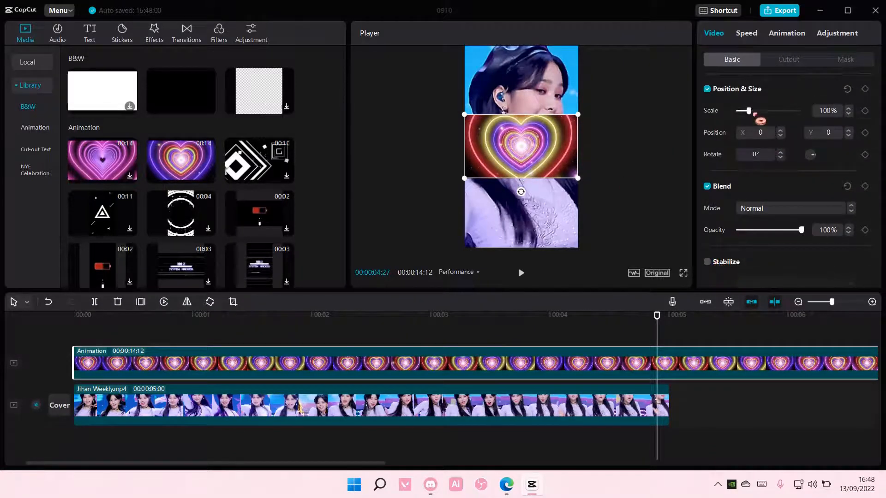
left_click_drag(747, 110, 780, 110)
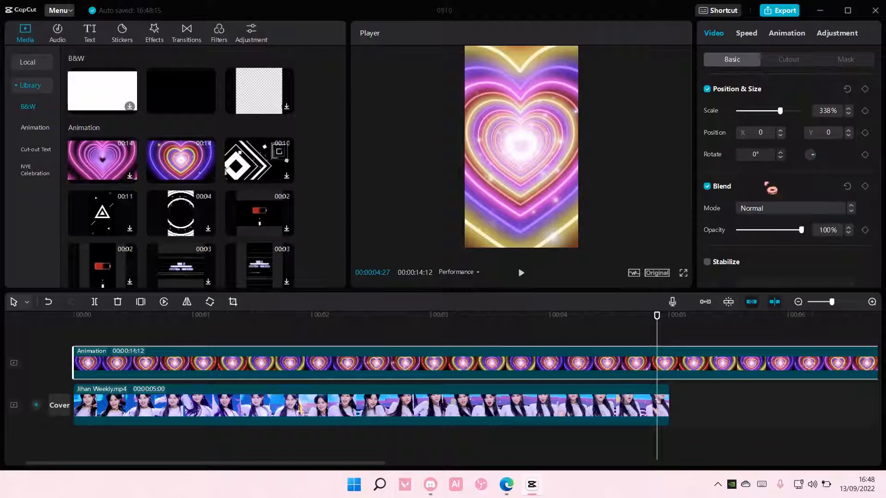
left_click(795, 166)
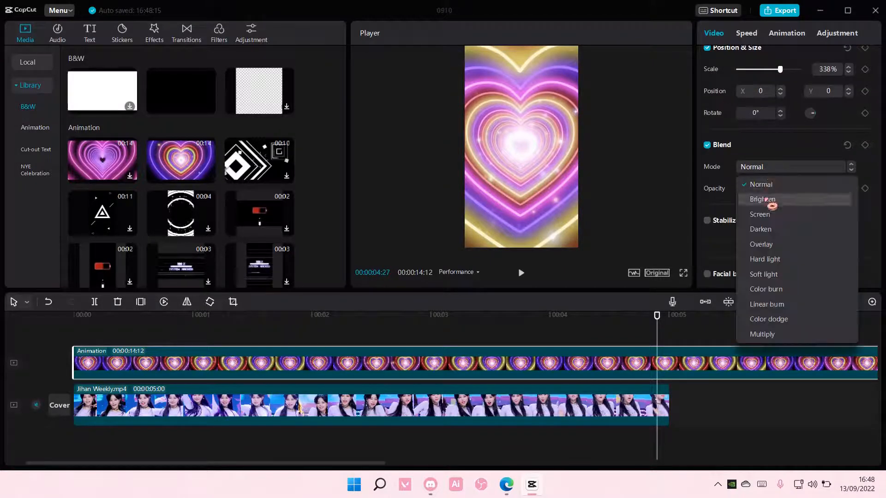
- Give the heart overlay Screen blending at about 59% opacity
left_click(761, 243)
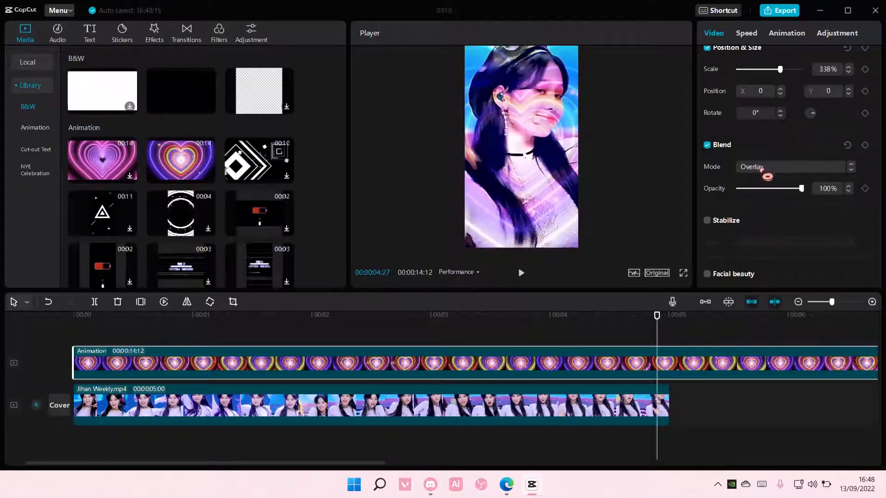
left_click(795, 166)
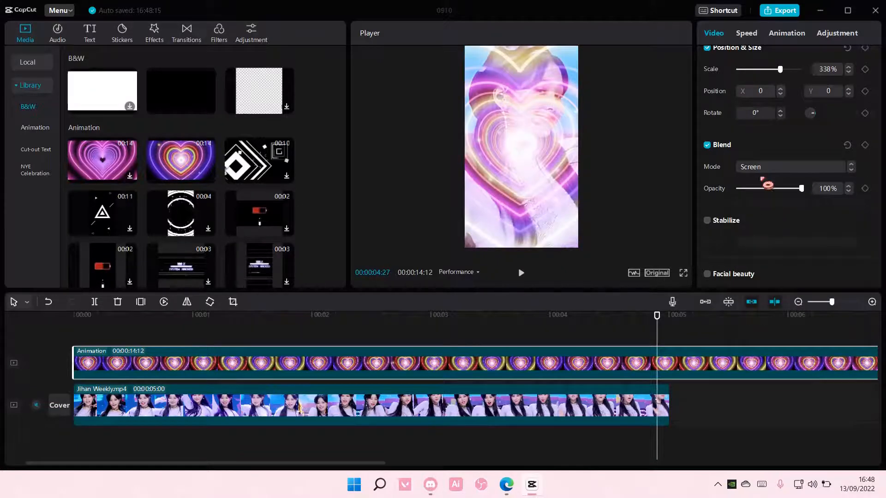
left_click_drag(795, 189, 768, 188)
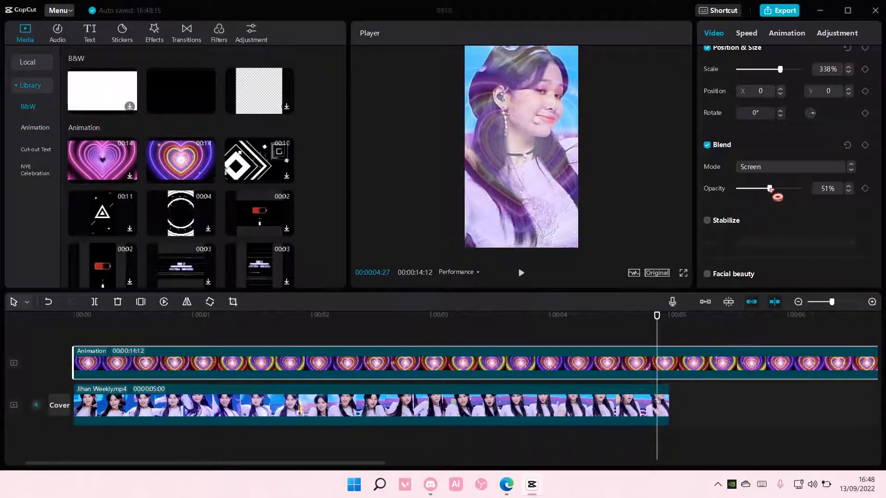
left_click_drag(768, 189, 774, 188)
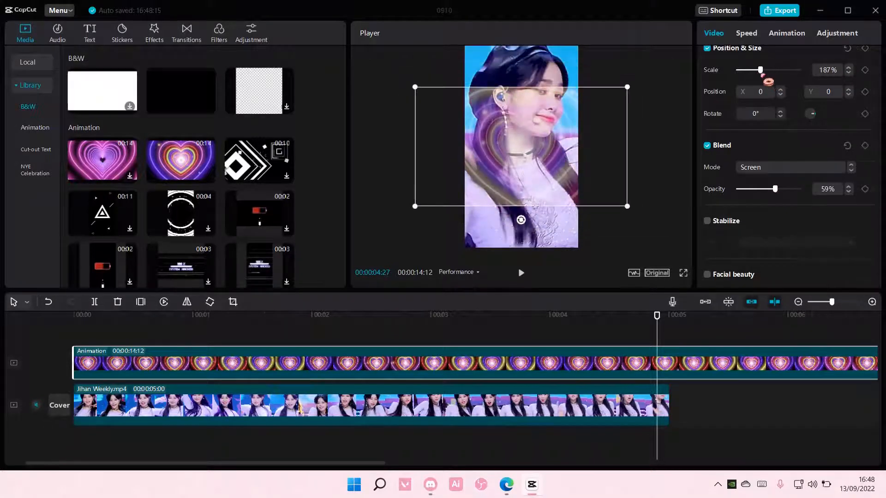
- Readjust the heart overlay's scale to about 330% so it fills the frame
left_click_drag(759, 69, 753, 69)
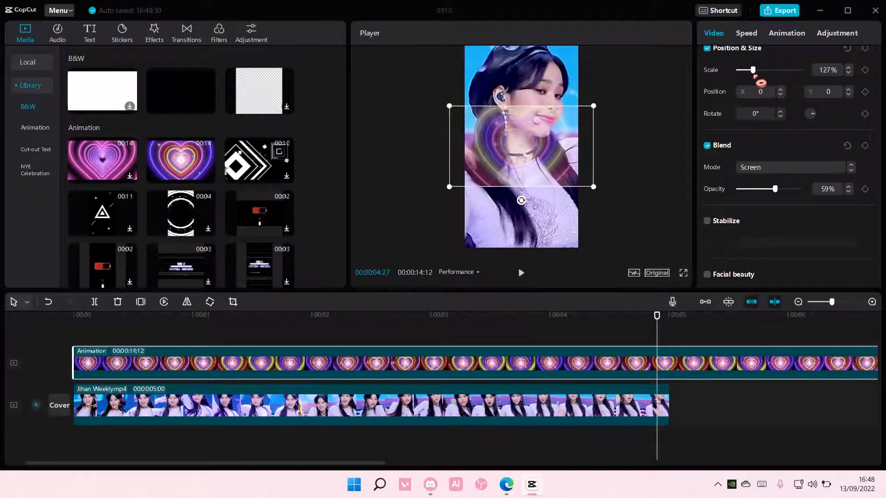
left_click_drag(753, 71, 767, 71)
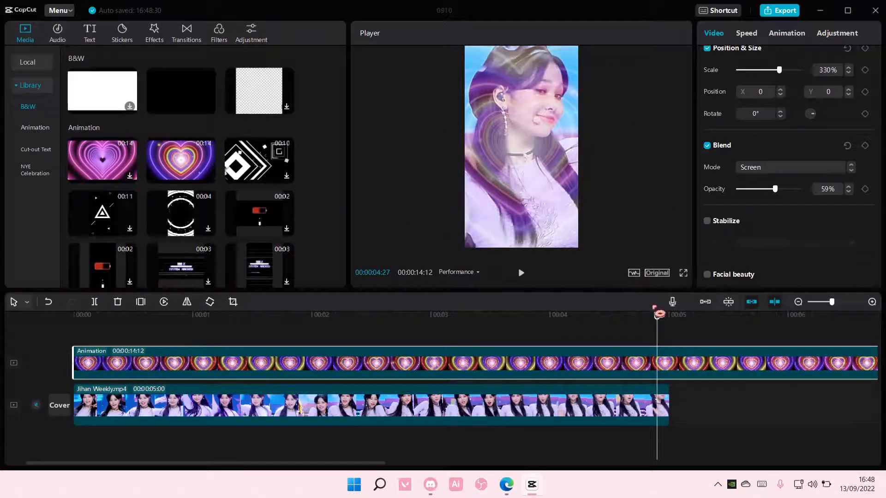
left_click(101, 315)
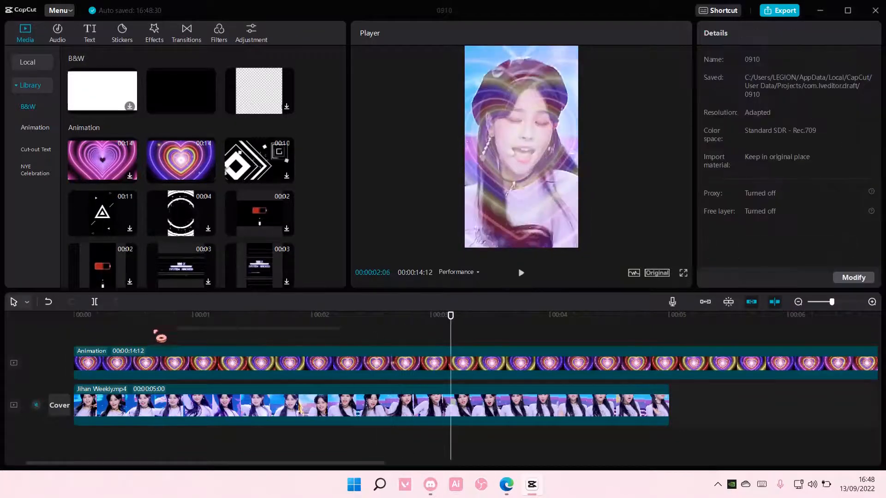
left_click(74, 314)
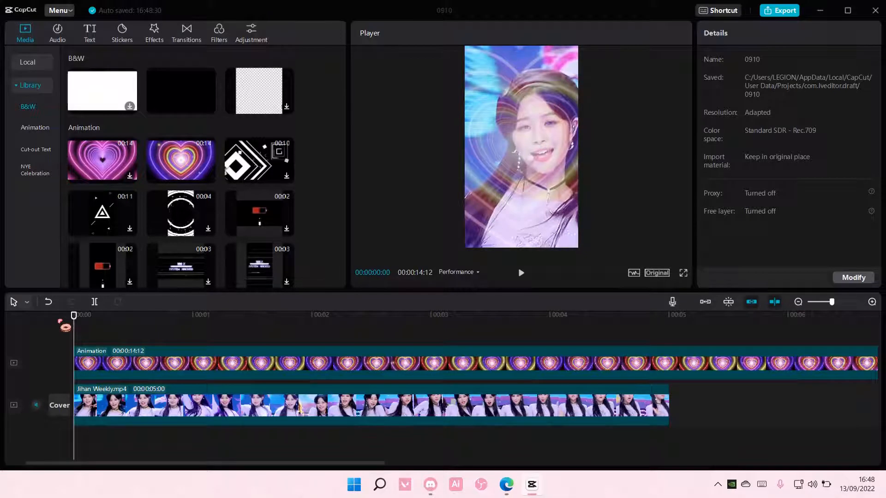
left_click(521, 272)
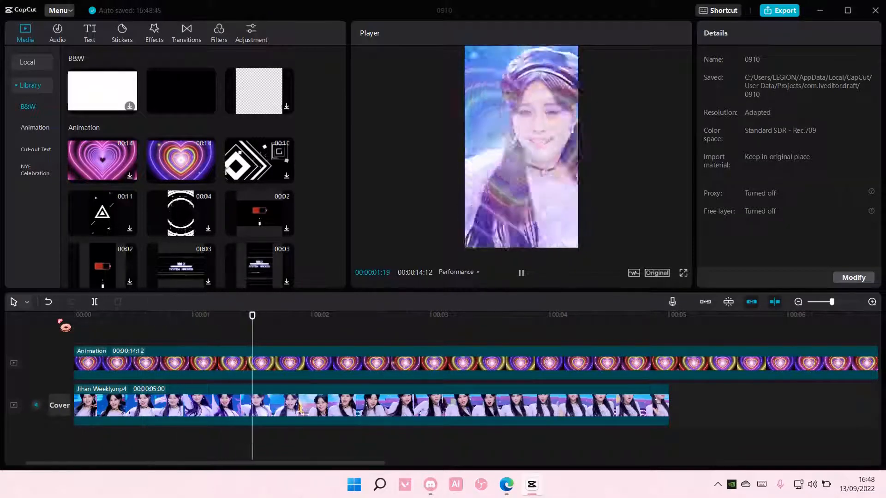